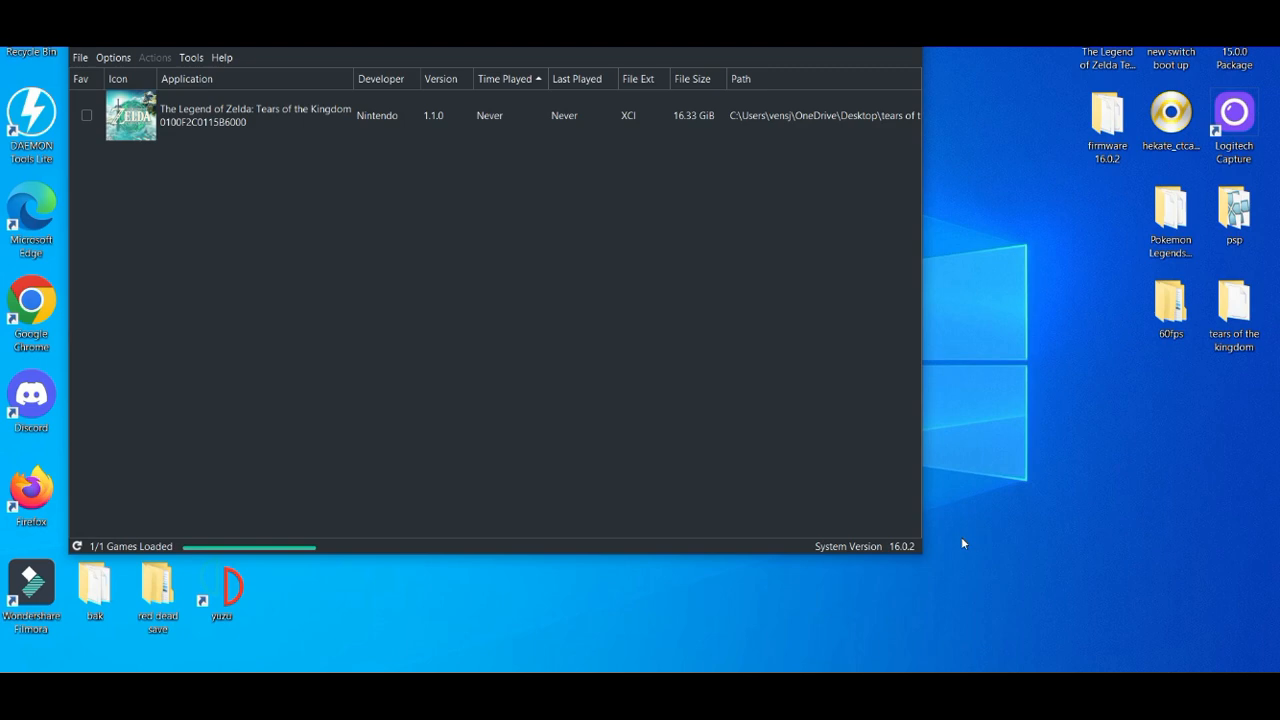
mouse_move(1104, 428)
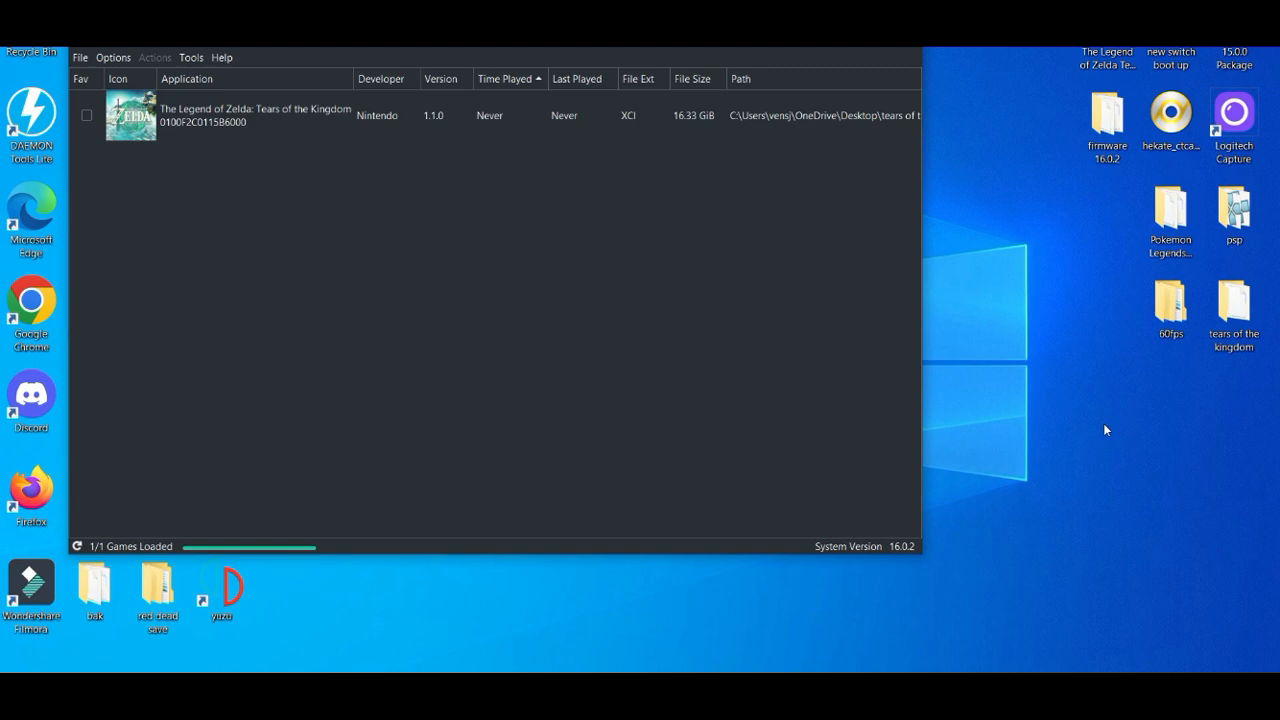
mouse_move(1178, 340)
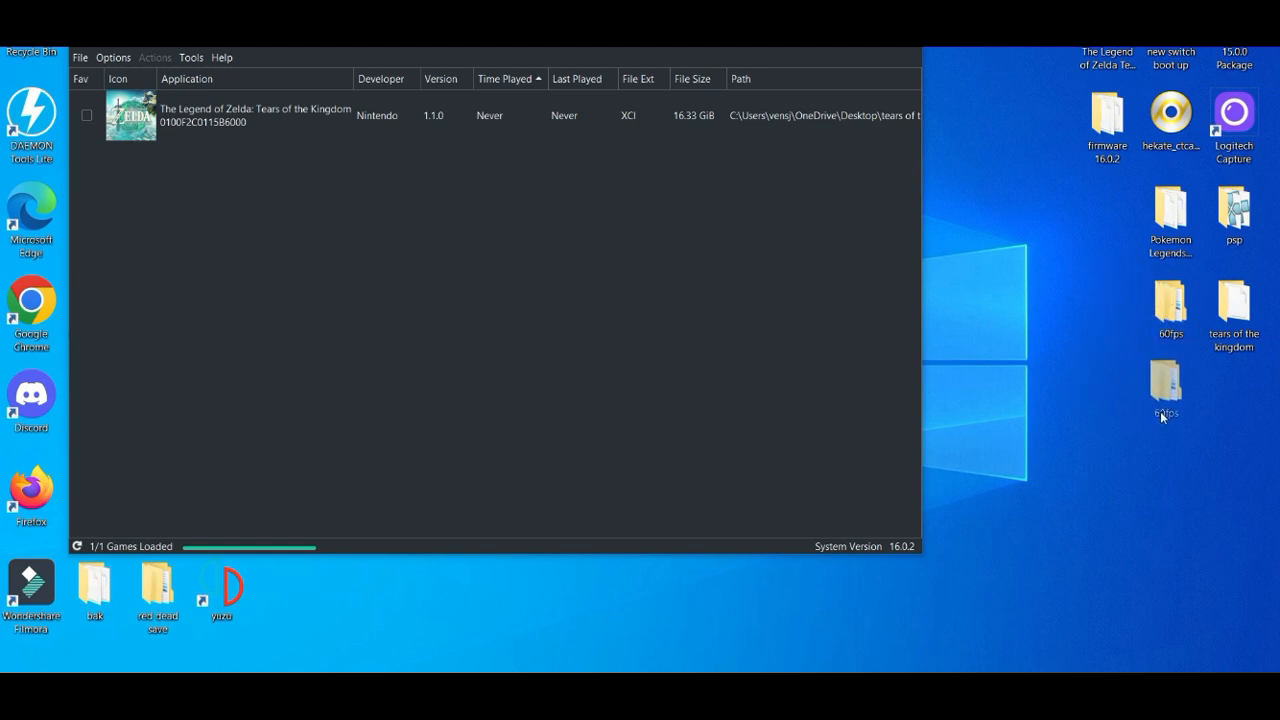
- Inspect the 60fps mod folder on the desktop and confirm it contains the exefs folder
drag(1170, 310, 1044, 400)
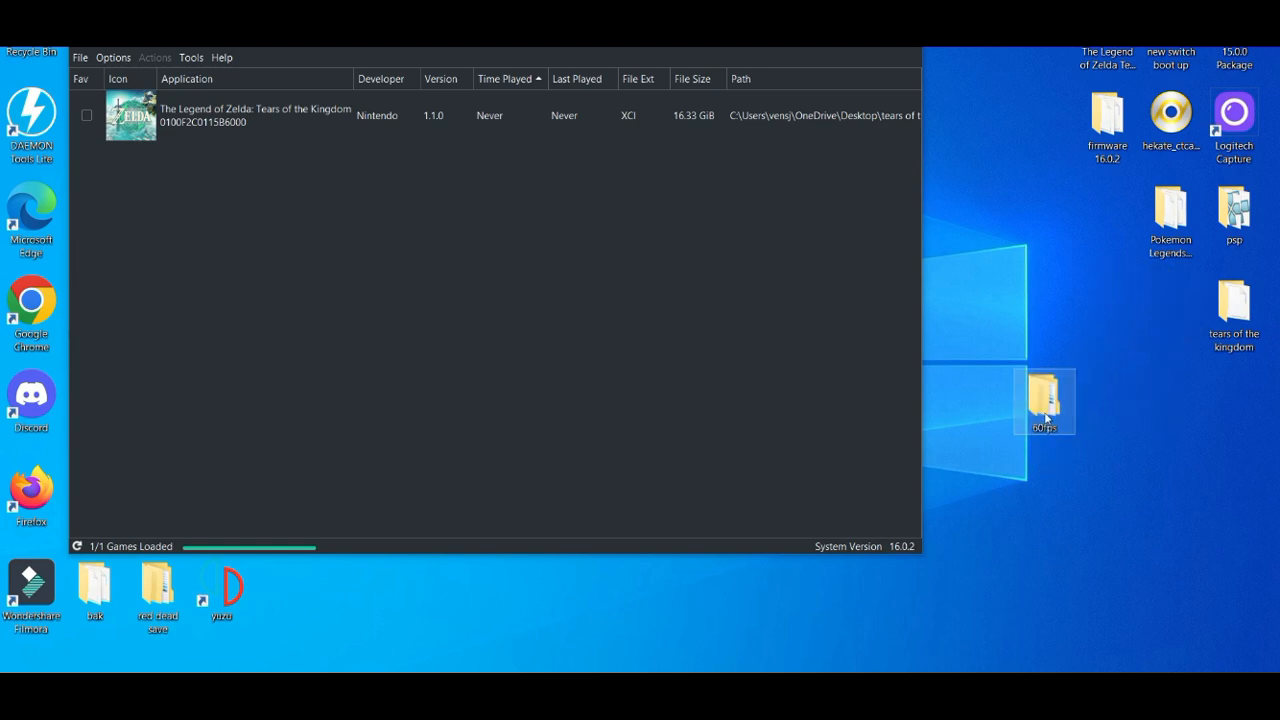
double_click(1044, 400)
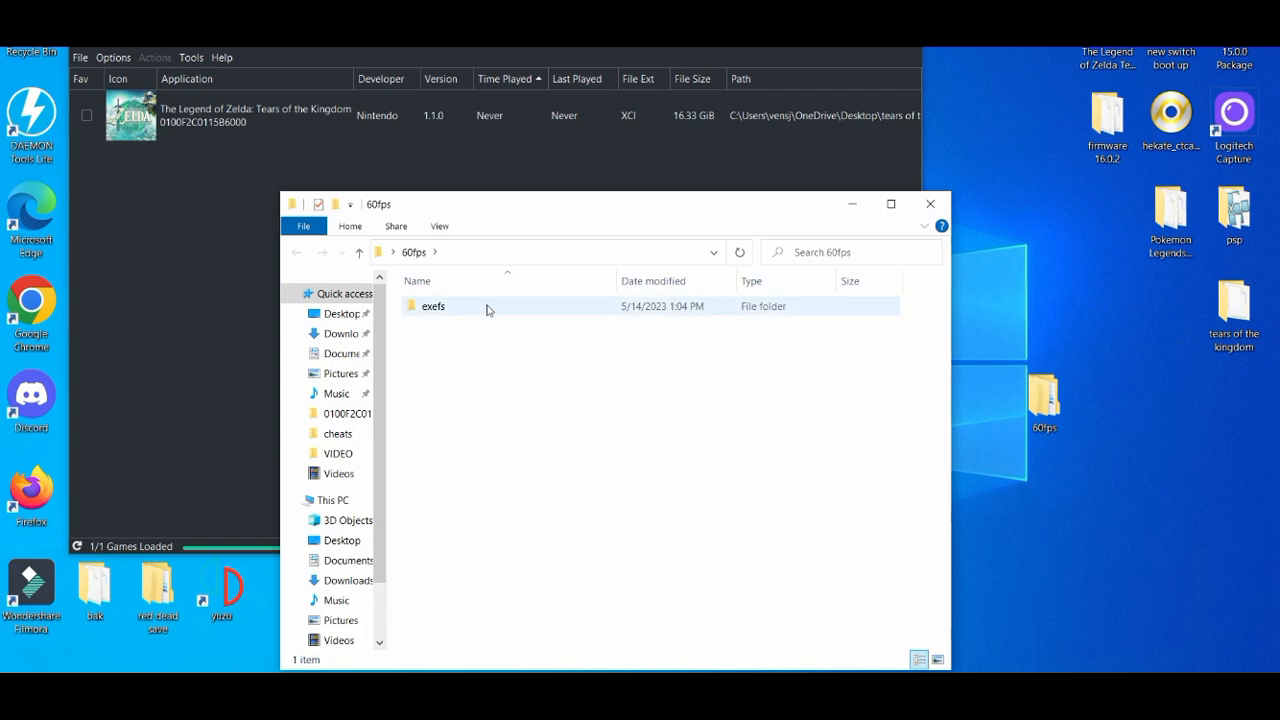
double_click(432, 306)
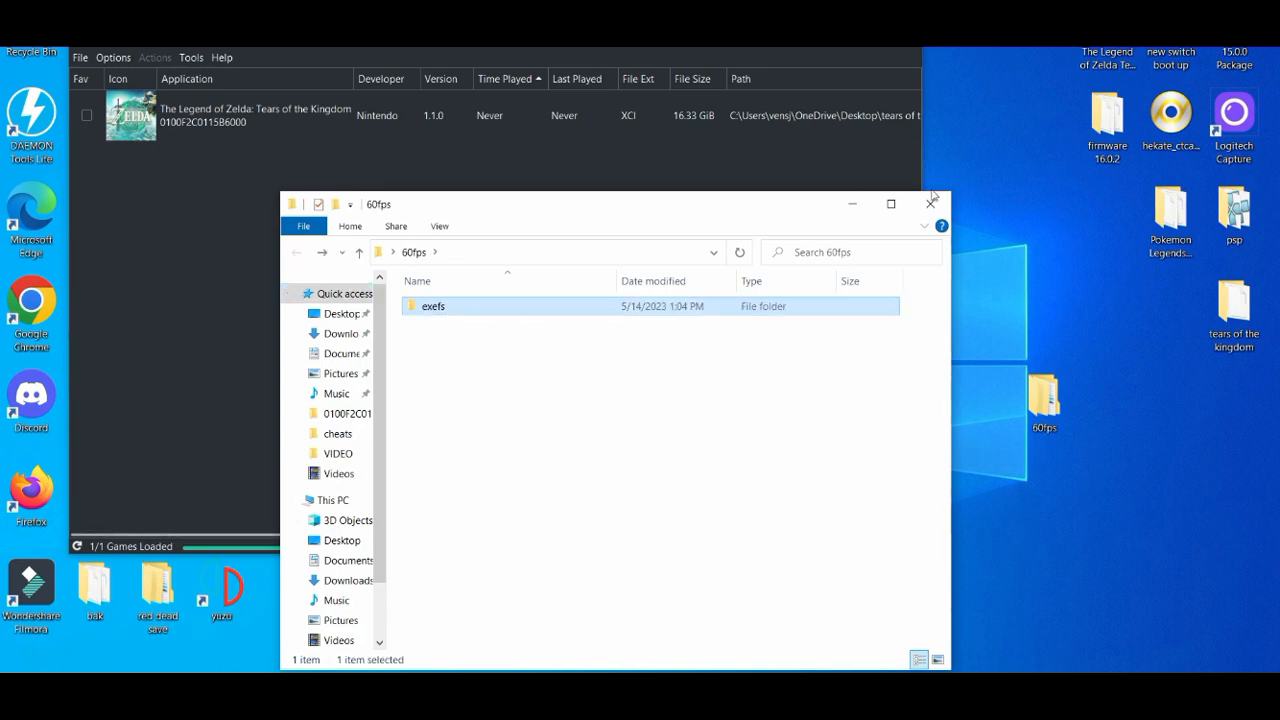
click(932, 202)
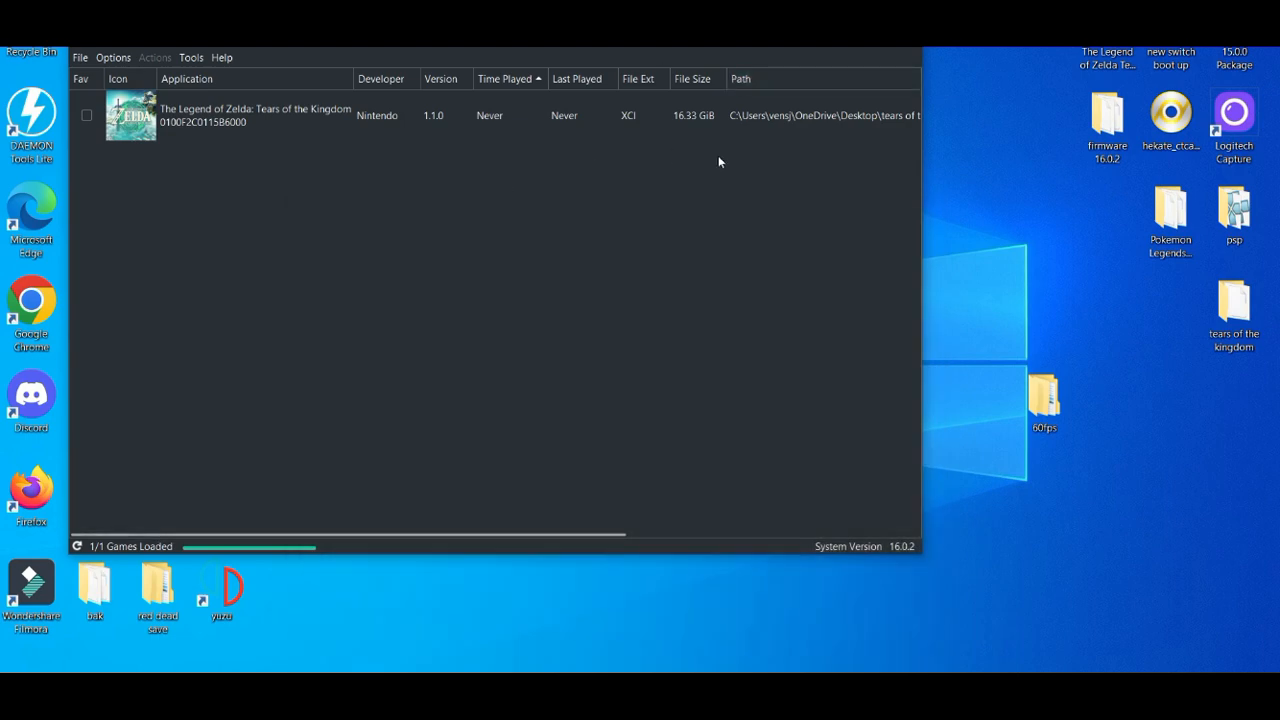
- Place the 60fps folder in Tears of the Kingdom's mods directory beside Horse_Upgrade via Open Mods Directory
click(256, 116)
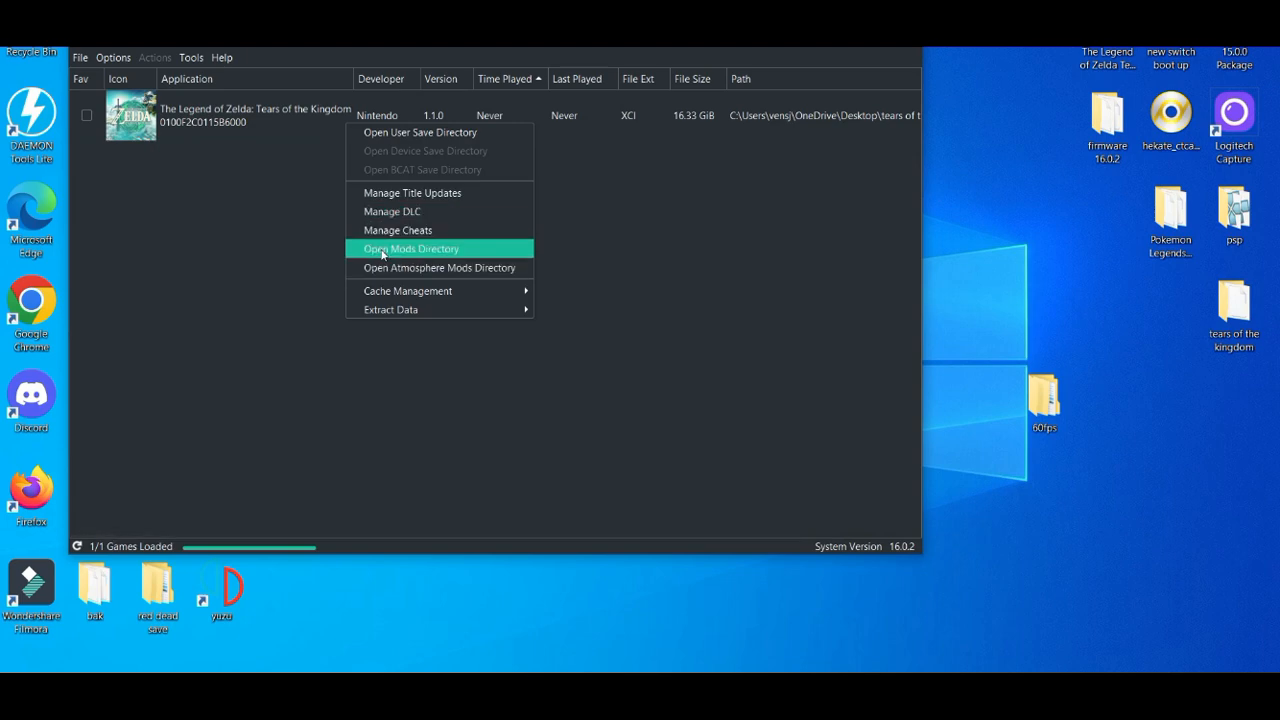
click(410, 248)
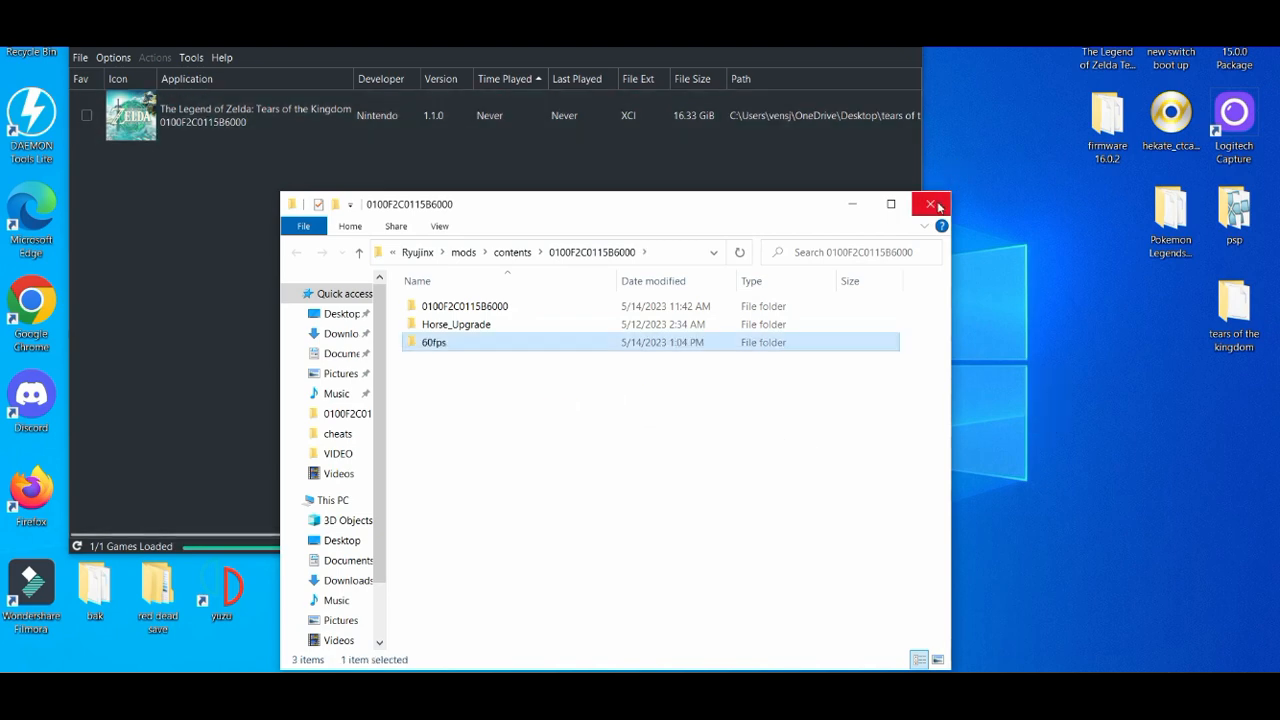
click(930, 204)
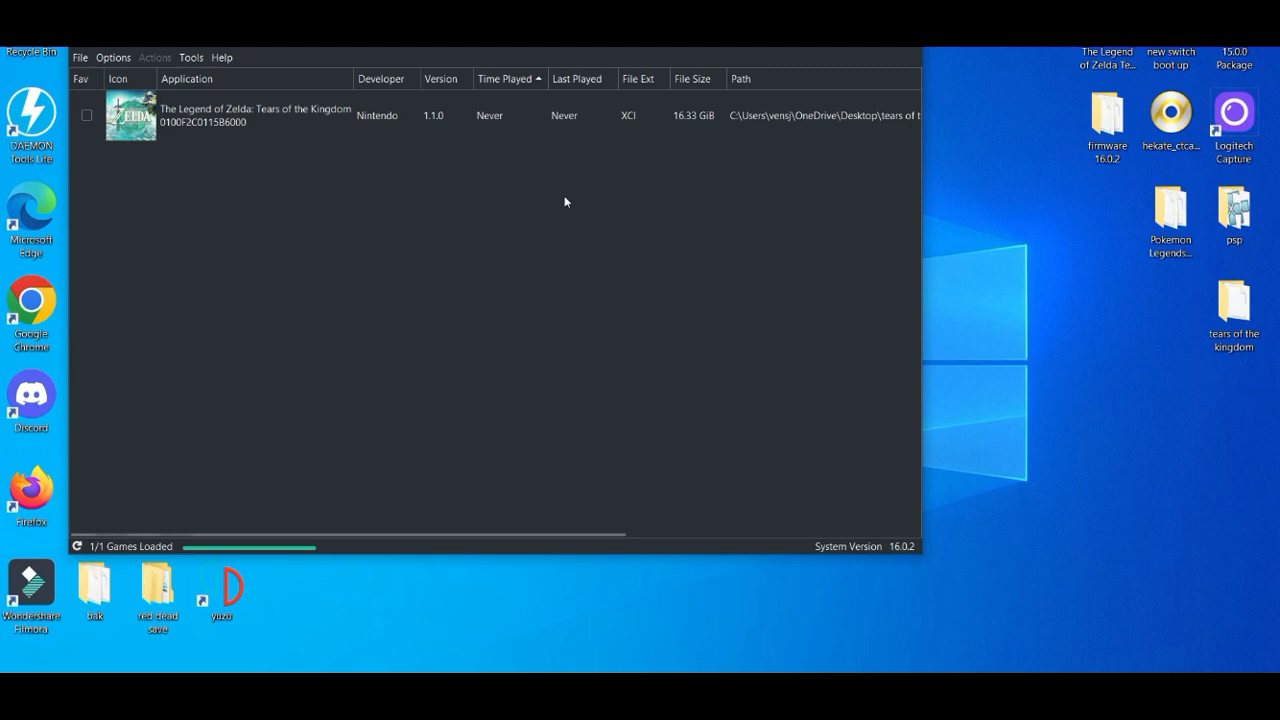
mouse_move(458, 184)
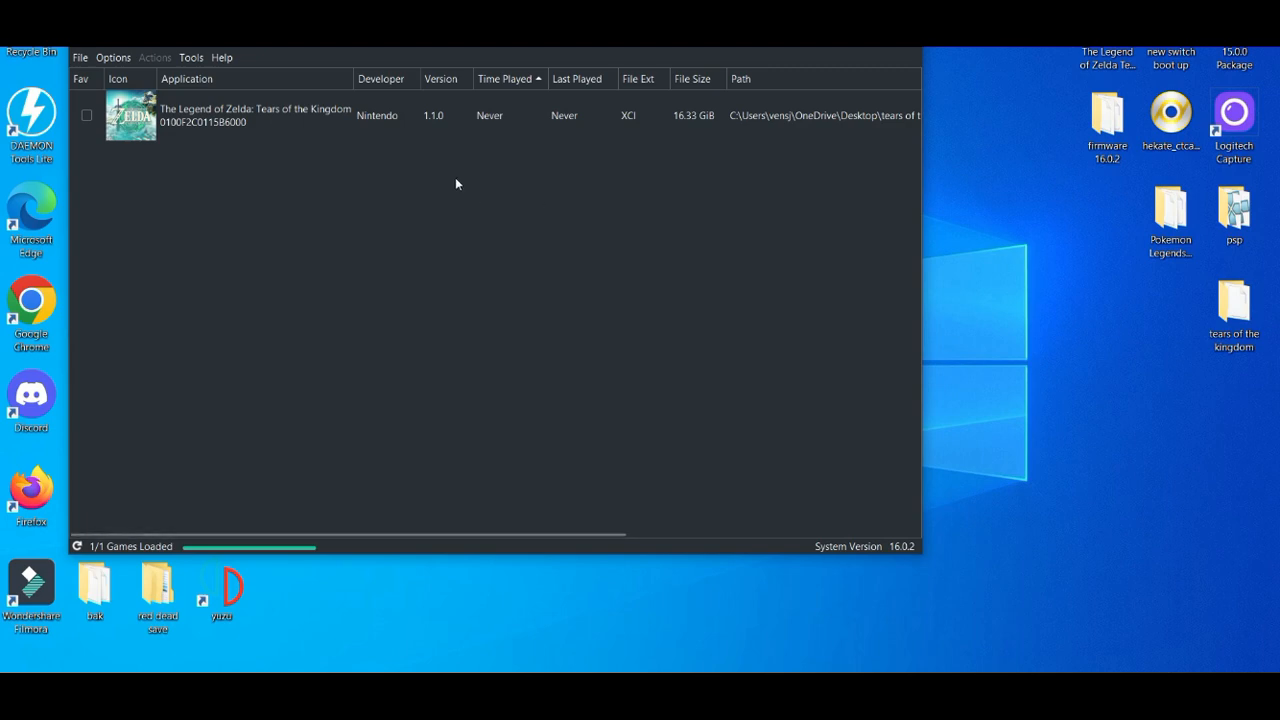